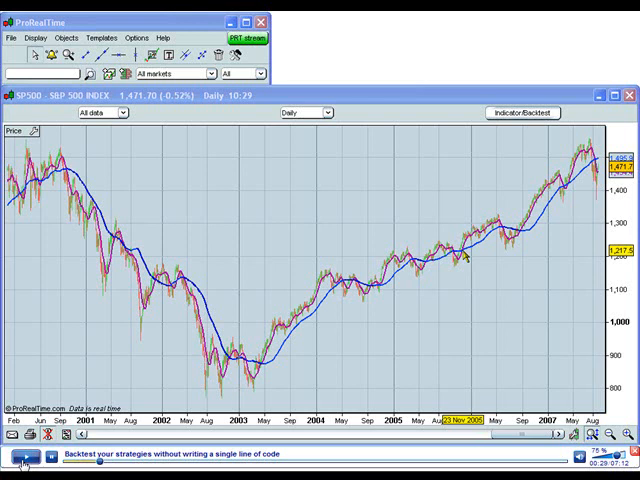
{"action": "mouse_move", "coordinate": [480, 255]}
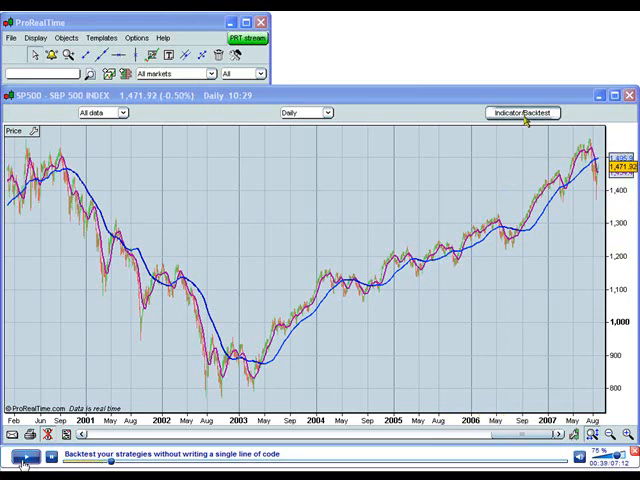
Open the ProBacktest creation window from the S&P 500 daily chart's Indicator/Backtest button
{"action": "left_click", "coordinate": [521, 113]}
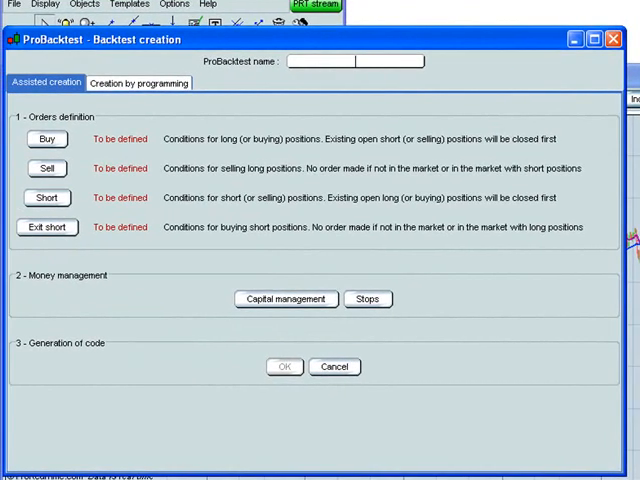
Enter 'MA CROSSING' as the new backtest's name
{"action": "type", "text": "MA CROS"}
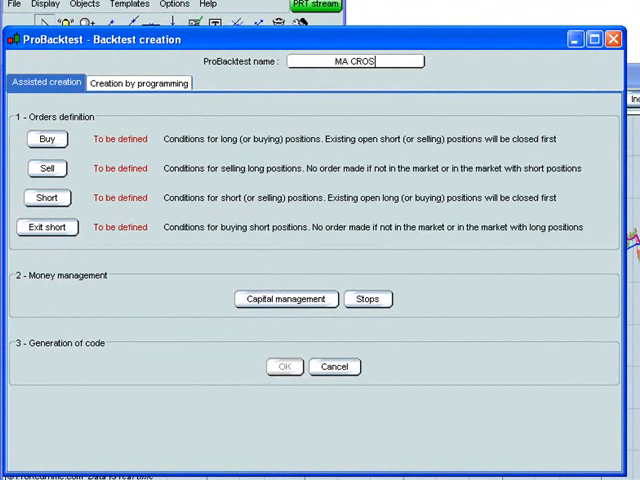
{"action": "type", "text": "SING"}
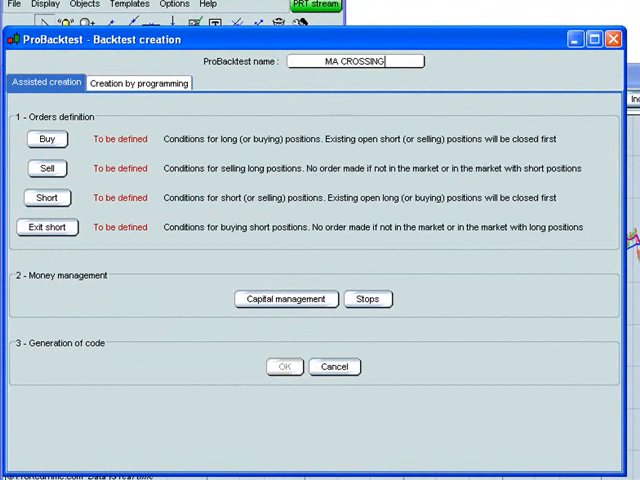
{"action": "mouse_move", "coordinate": [98, 175]}
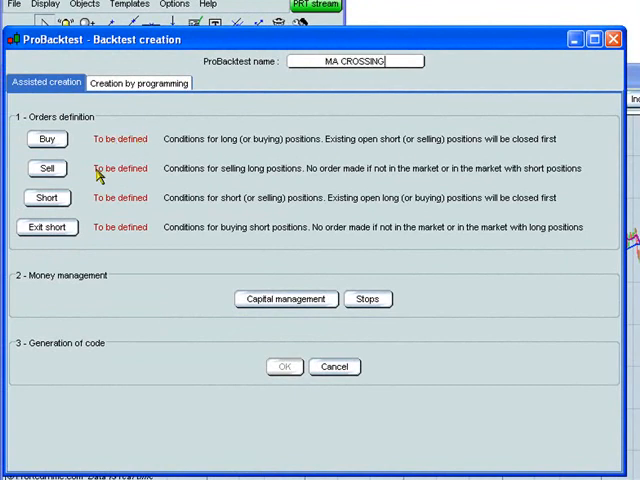
{"action": "mouse_move", "coordinate": [95, 232]}
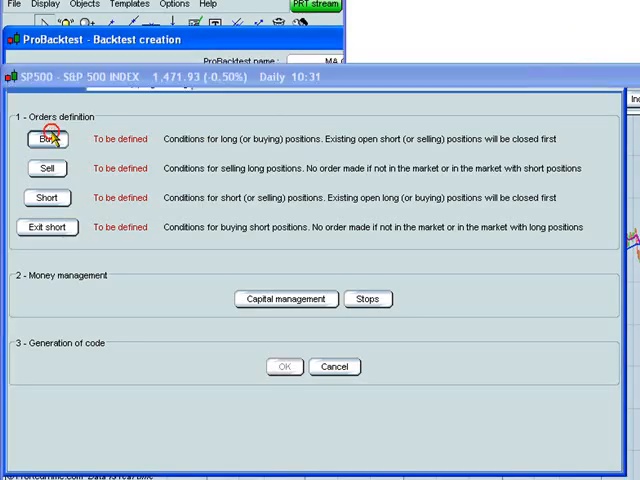
Define the buy order: 50% of capital when moving average 1 crosses over moving average 2
{"action": "left_click", "coordinate": [46, 139]}
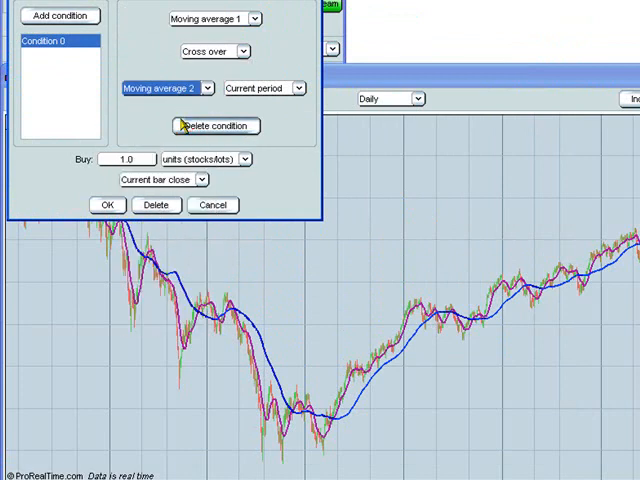
{"action": "left_click", "coordinate": [251, 159]}
{"action": "type", "text": "50"}
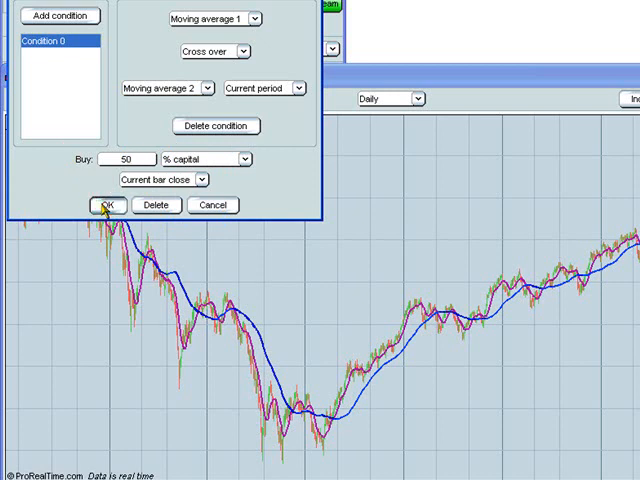
{"action": "left_click", "coordinate": [107, 205]}
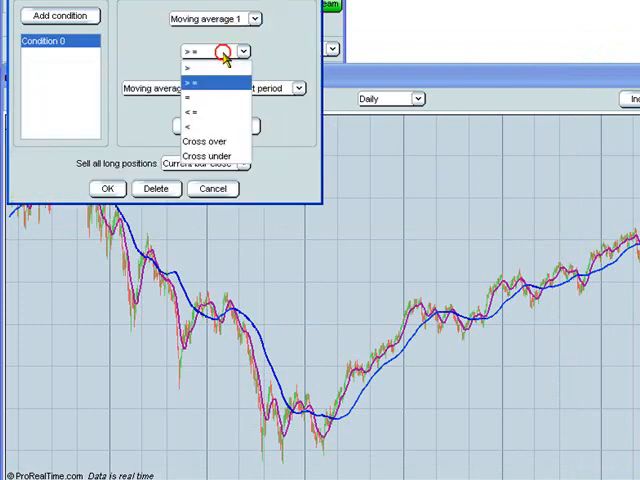
Define the sell order to close longs when moving average 1 crosses under moving average 2
{"action": "left_click", "coordinate": [199, 152]}
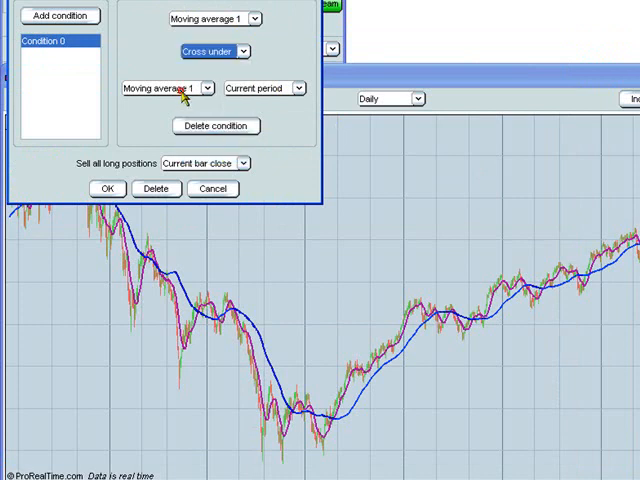
{"action": "left_click", "coordinate": [200, 88]}
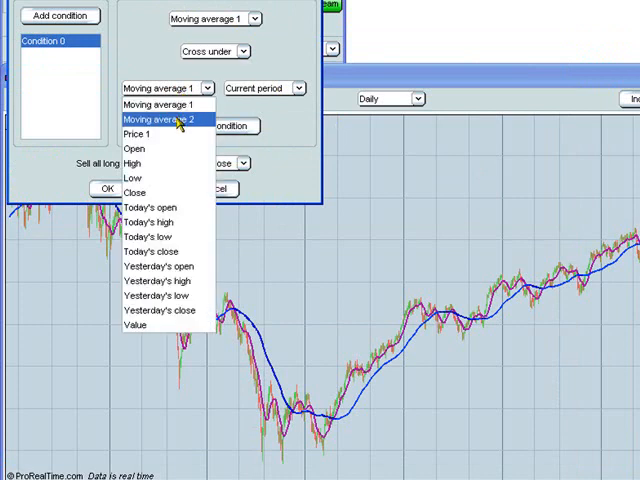
{"action": "left_click", "coordinate": [163, 120]}
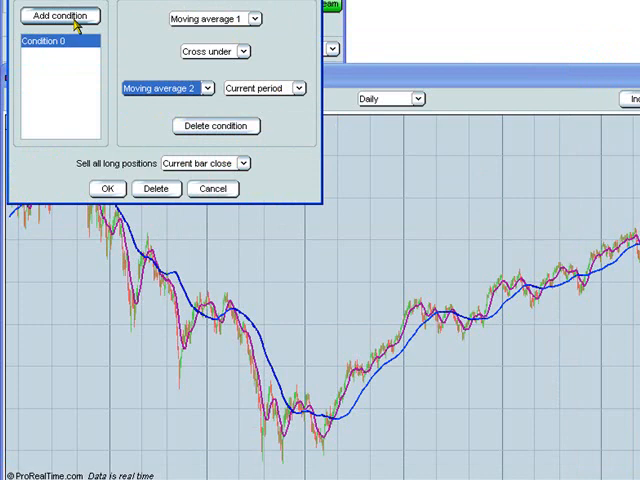
{"action": "mouse_move", "coordinate": [113, 92]}
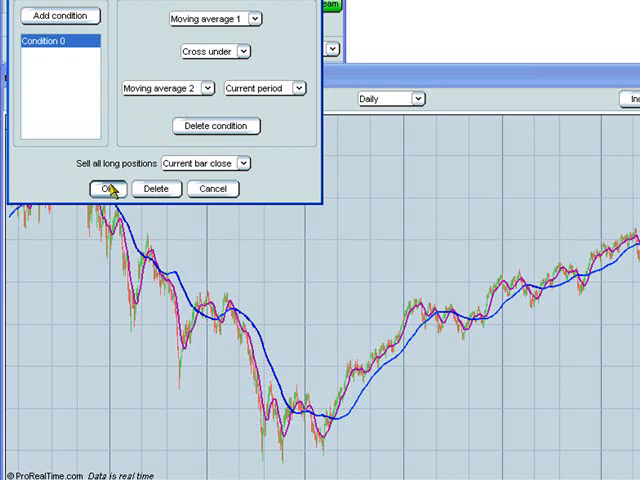
{"action": "left_click", "coordinate": [104, 188]}
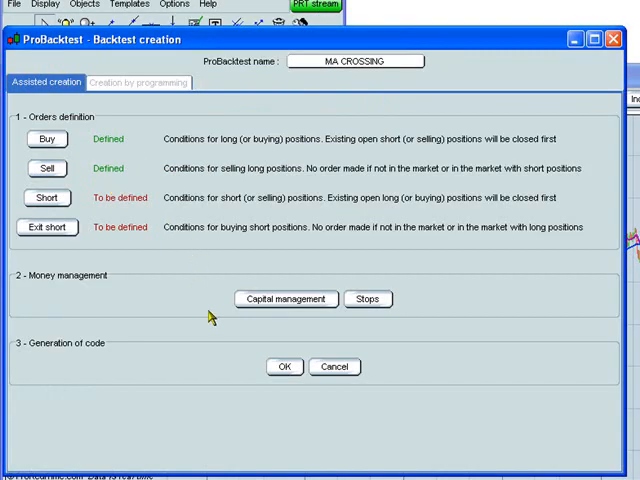
{"action": "mouse_move", "coordinate": [368, 272]}
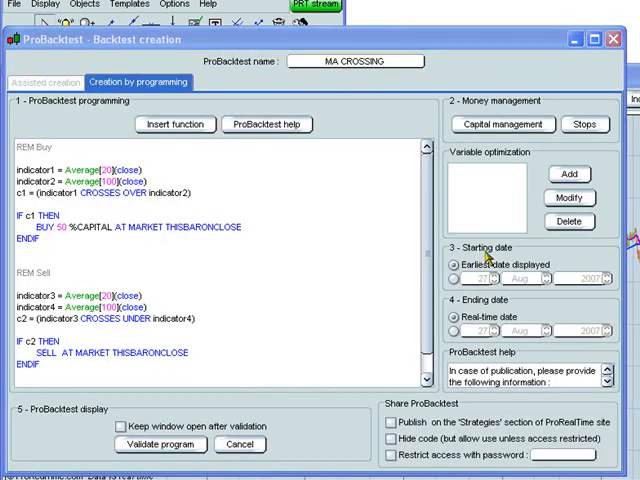
{"action": "mouse_move", "coordinate": [485, 305]}
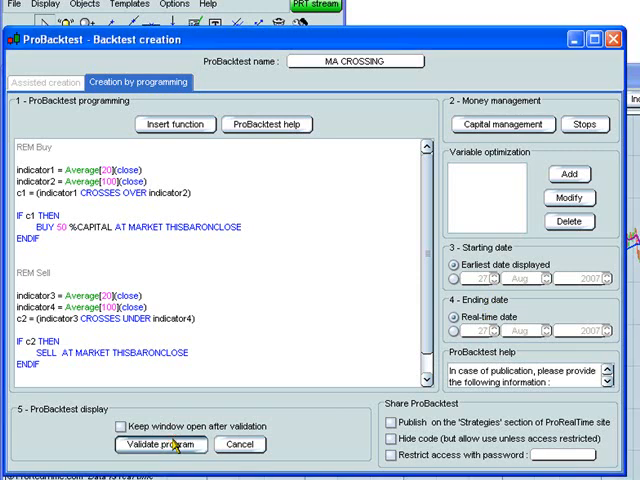
{"action": "left_click", "coordinate": [160, 445]}
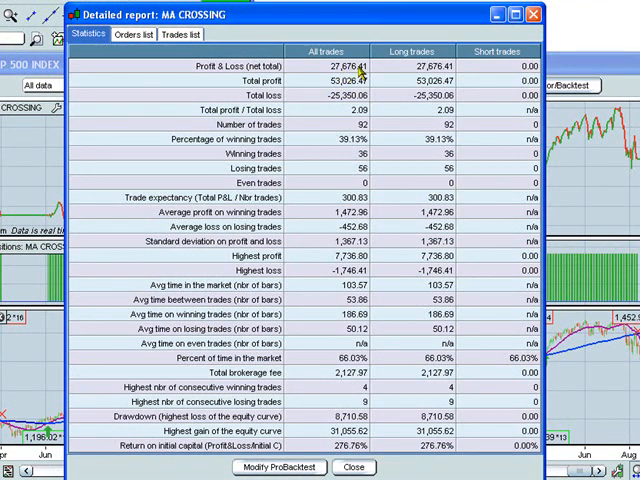
{"action": "mouse_move", "coordinate": [360, 82]}
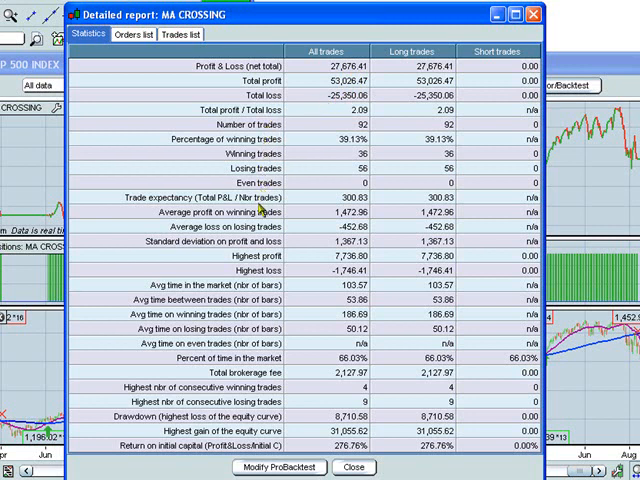
{"action": "mouse_move", "coordinate": [268, 270]}
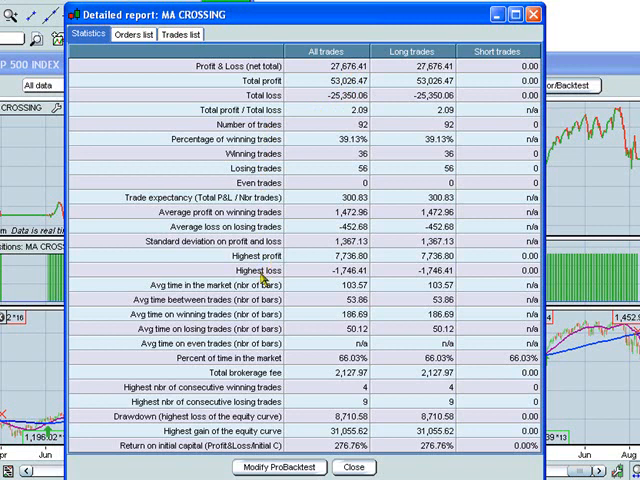
{"action": "mouse_move", "coordinate": [263, 290]}
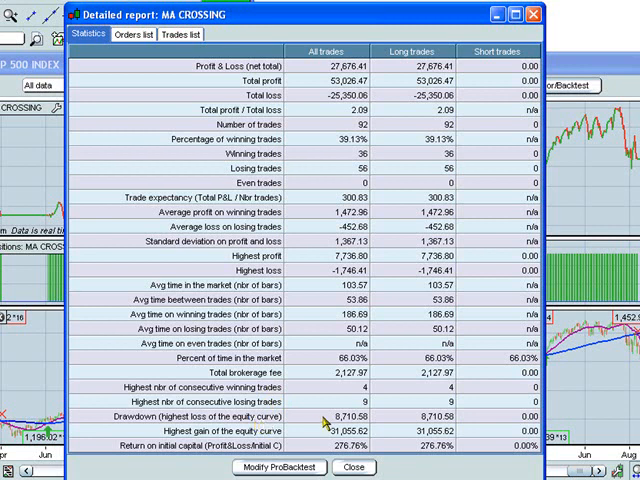
{"action": "mouse_move", "coordinate": [326, 420]}
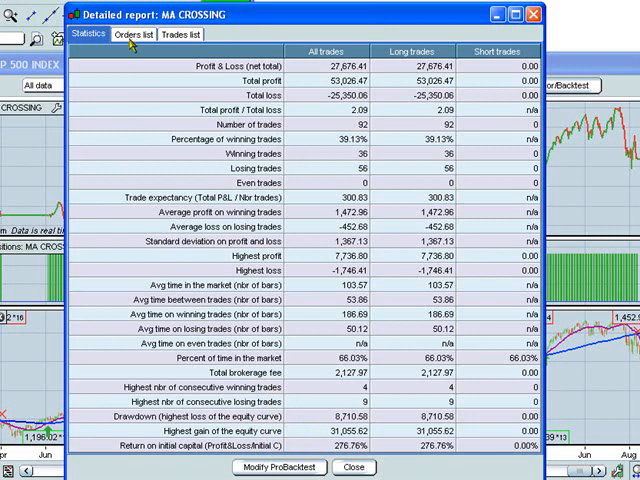
Show the detailed report's Orders list with dated buy and sell entries
{"action": "left_click", "coordinate": [131, 35]}
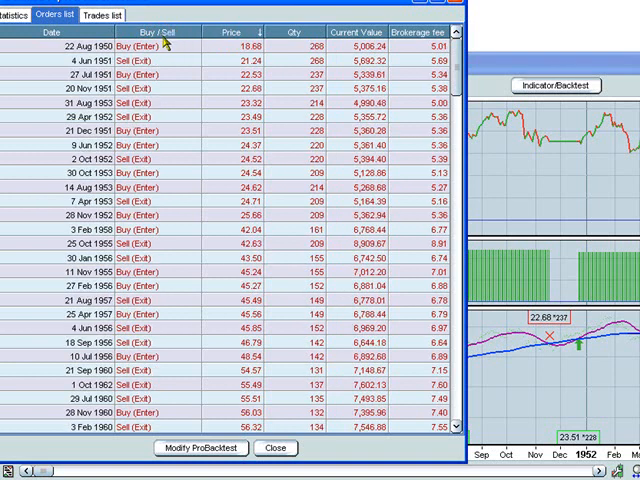
Sort the orders list chronologically via a column header
{"action": "left_click", "coordinate": [60, 33]}
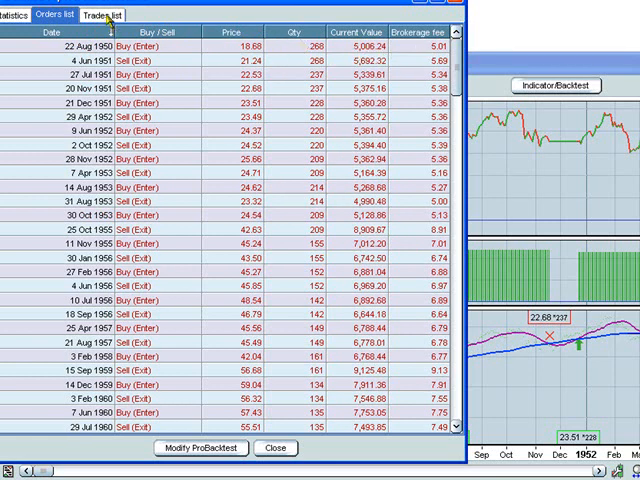
Review the Trades list, then leave the report via Modify ProBacktest
{"action": "left_click", "coordinate": [101, 14]}
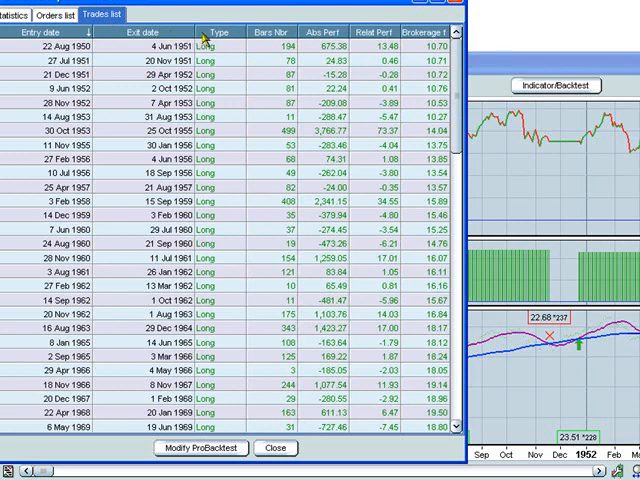
{"action": "mouse_move", "coordinate": [265, 40]}
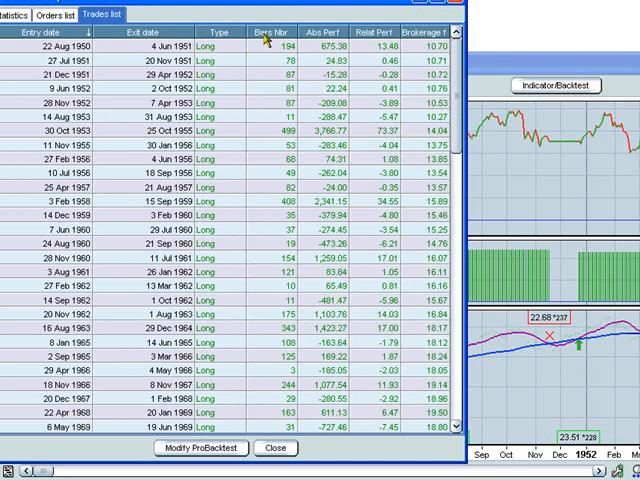
{"action": "mouse_move", "coordinate": [345, 37]}
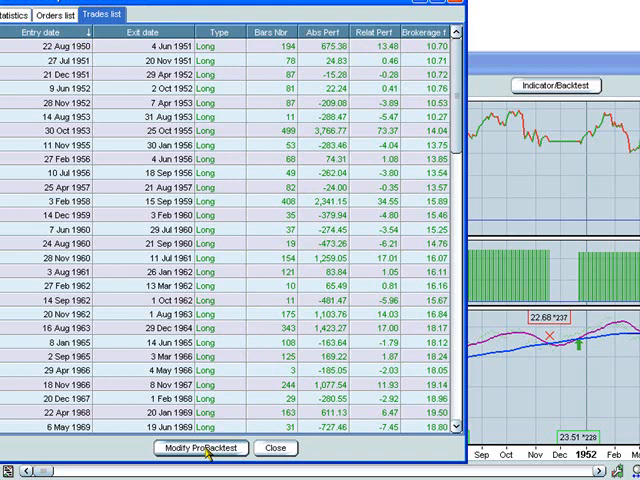
{"action": "left_click", "coordinate": [199, 447]}
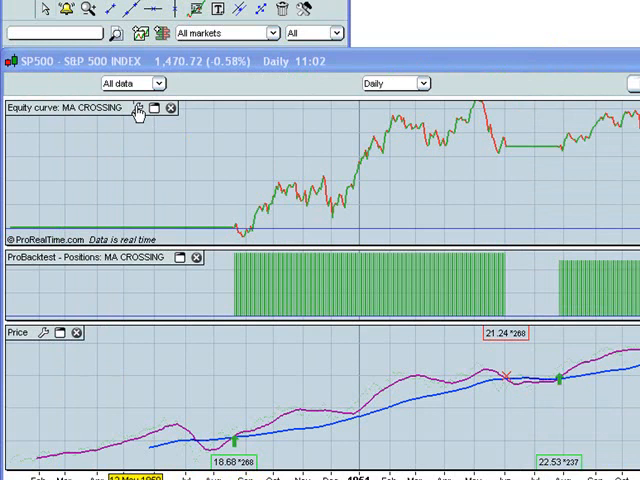
Open the equity curve panel's settings on the Orders display page
{"action": "left_click", "coordinate": [140, 108]}
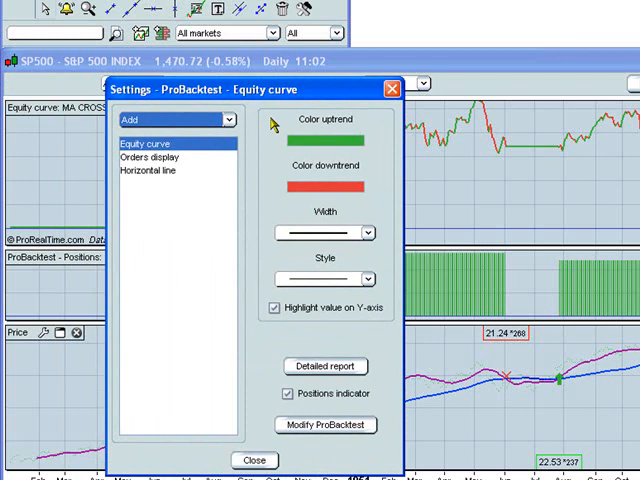
{"action": "mouse_move", "coordinate": [259, 340]}
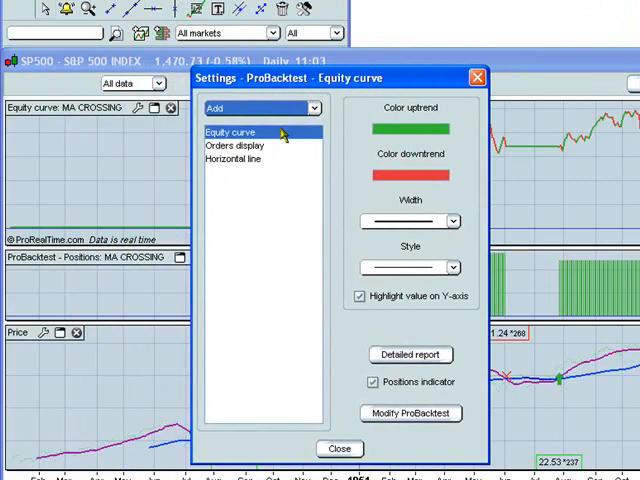
{"action": "left_click", "coordinate": [234, 144]}
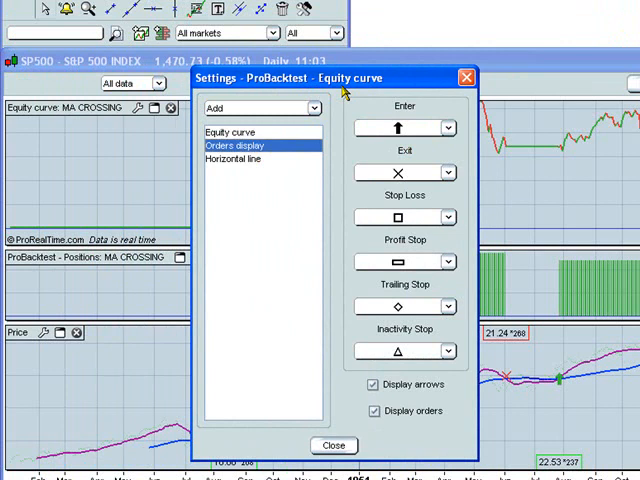
{"action": "left_click", "coordinate": [447, 127]}
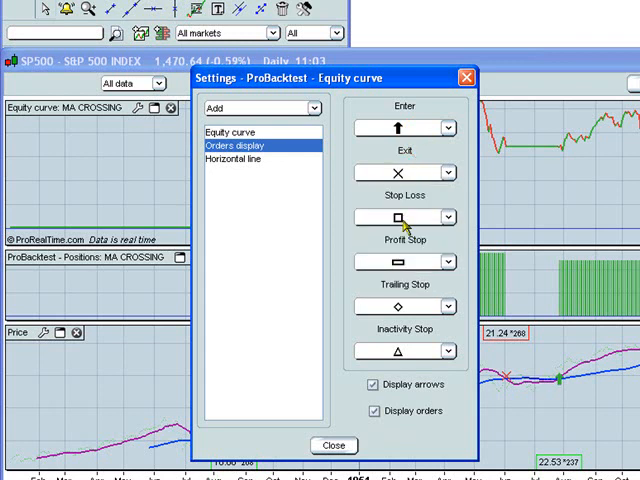
{"action": "mouse_move", "coordinate": [390, 338]}
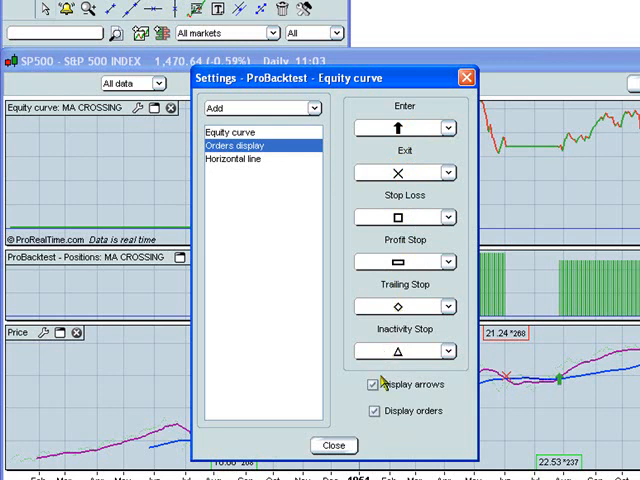
{"action": "left_click", "coordinate": [368, 384]}
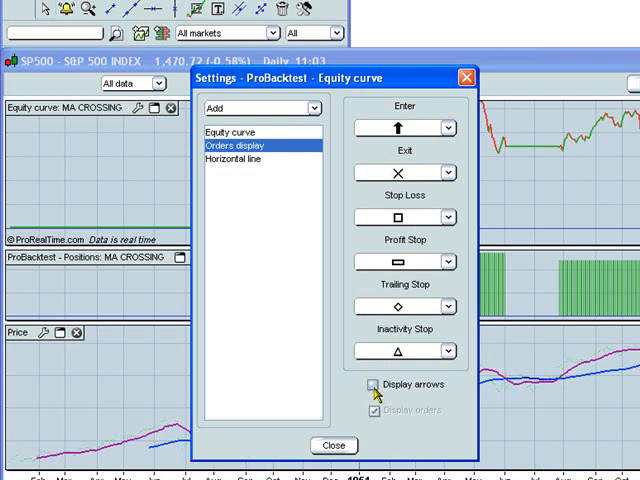
{"action": "left_click", "coordinate": [371, 385]}
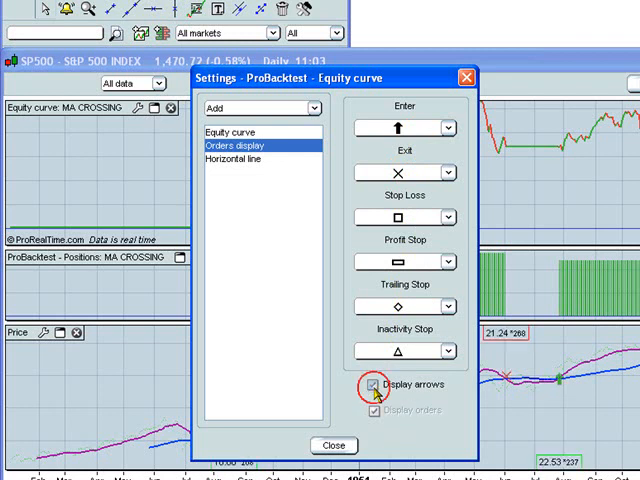
{"action": "left_click", "coordinate": [371, 384]}
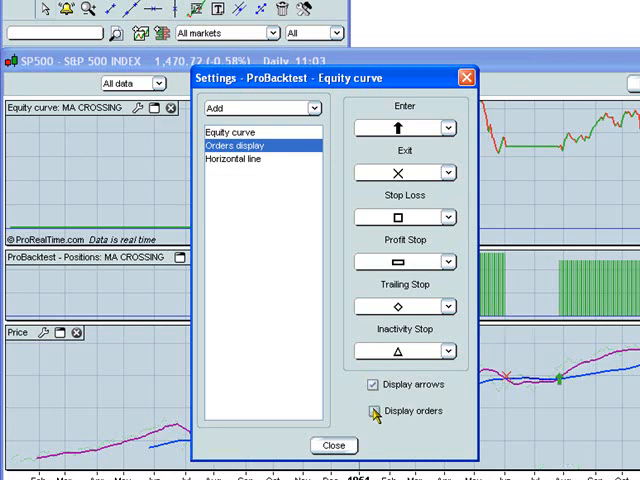
{"action": "left_click", "coordinate": [368, 411]}
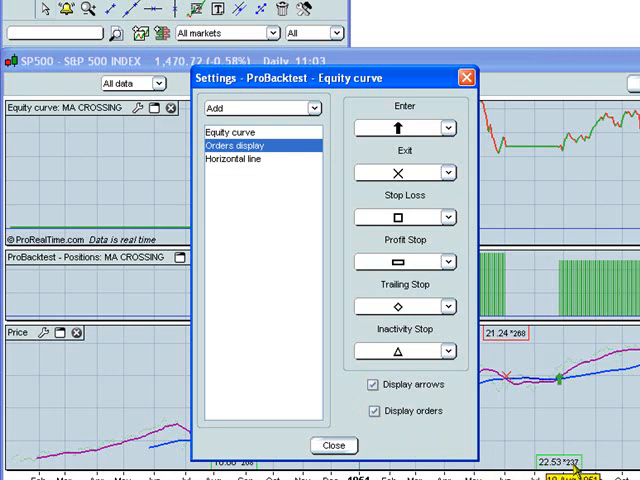
{"action": "mouse_move", "coordinate": [275, 160]}
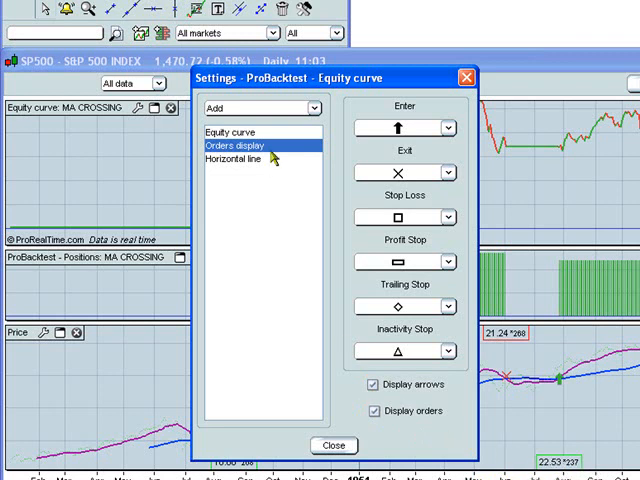
View the Horizontal line settings, then close the equity curve settings window
{"action": "left_click", "coordinate": [235, 160]}
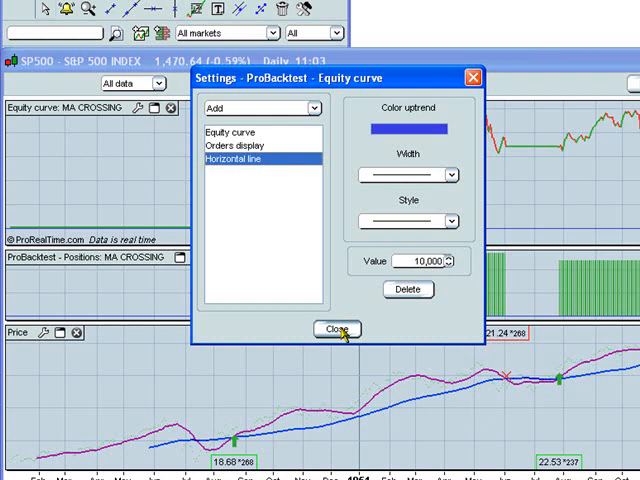
{"action": "left_click", "coordinate": [337, 329]}
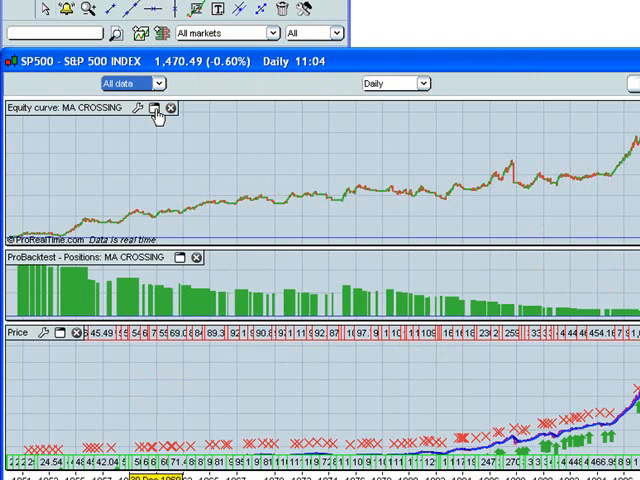
{"action": "left_click", "coordinate": [152, 108]}
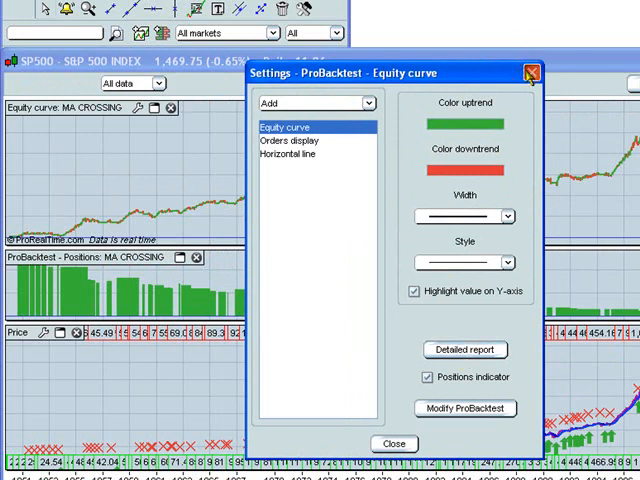
{"action": "left_click", "coordinate": [528, 71]}
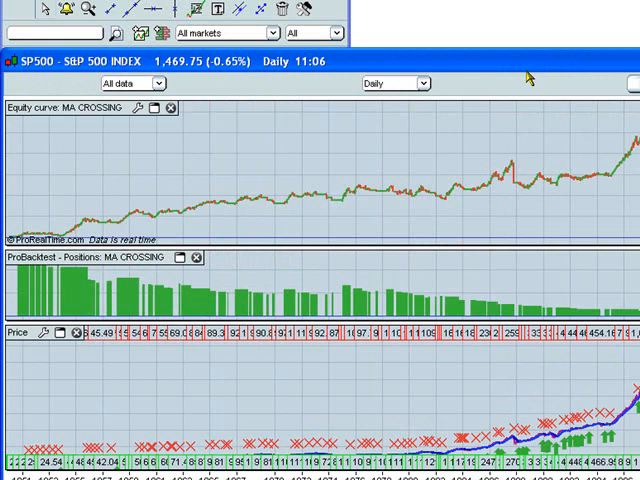